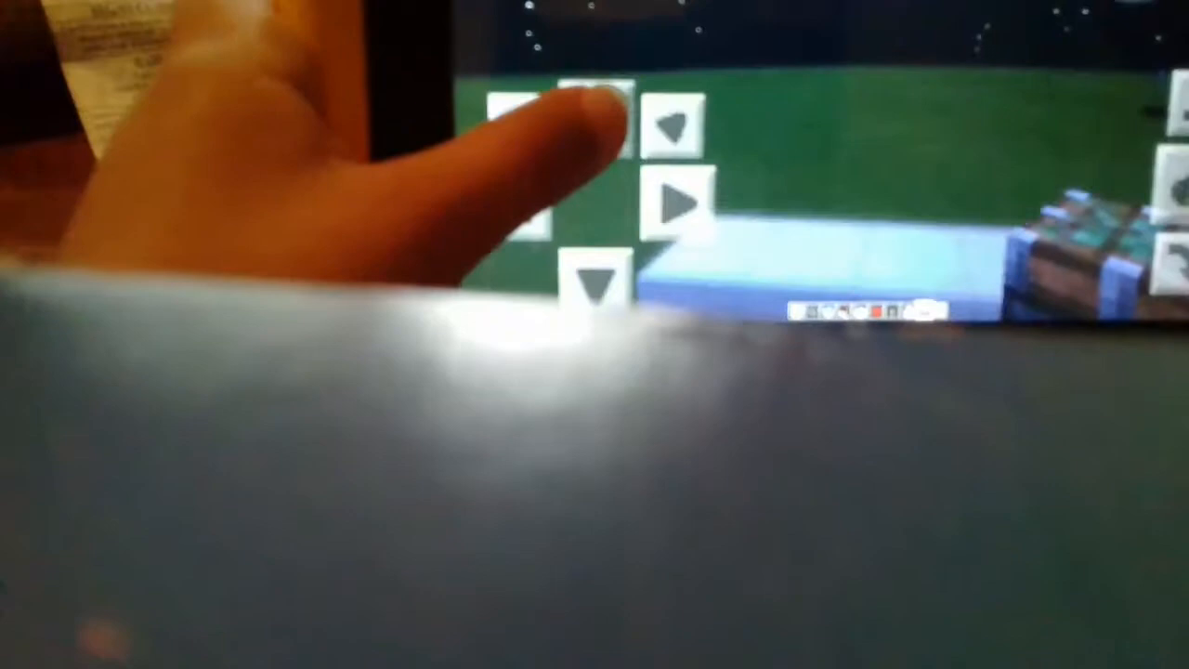
Walk forward off the blue-block path onto the pink-flowered grass beside the cauldron.
click(595, 116)
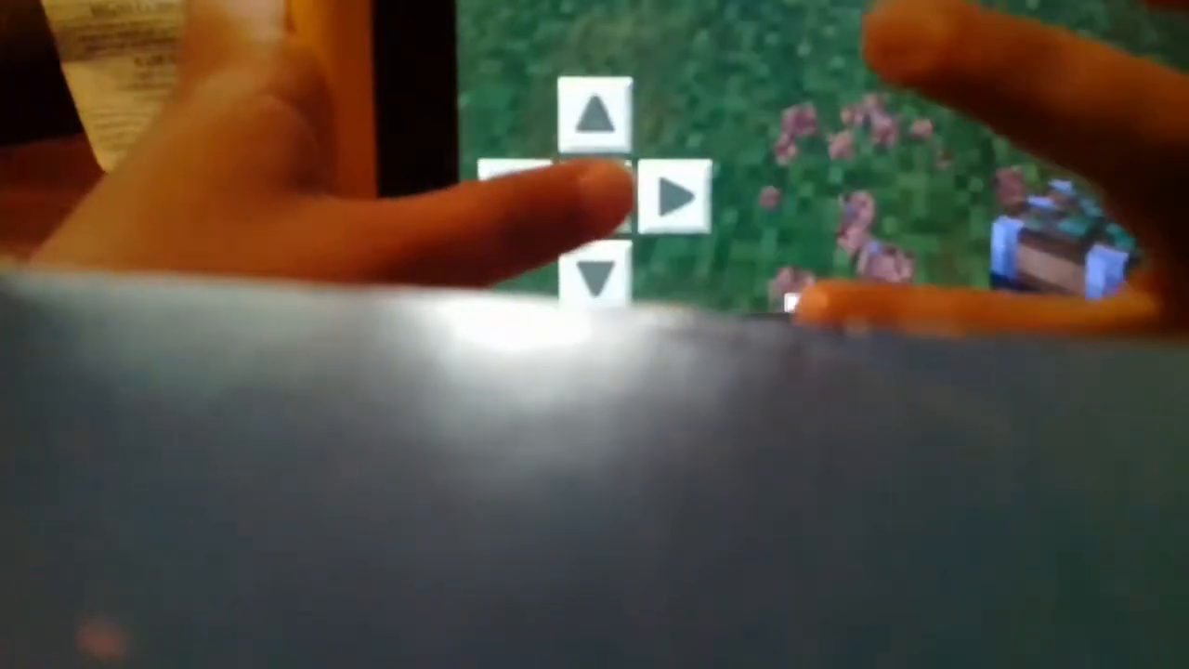